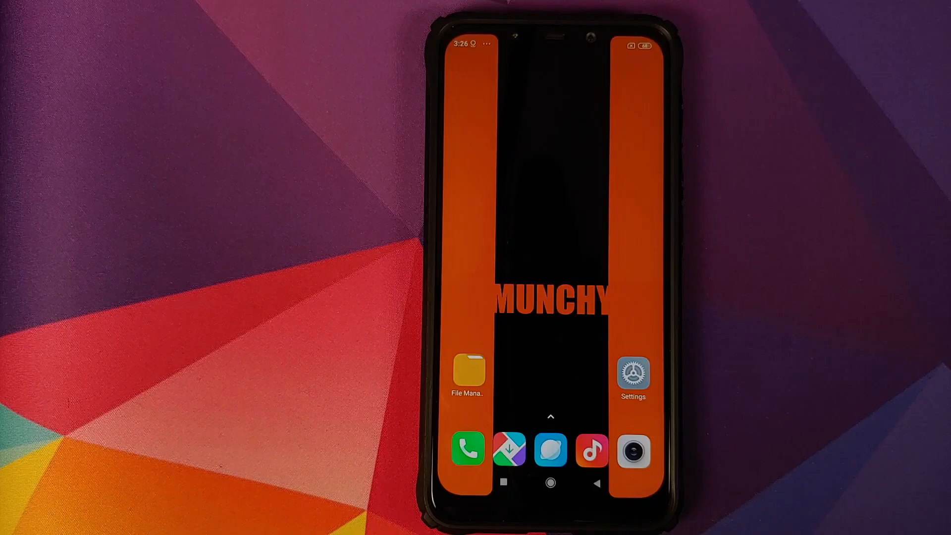
Verify password, fingerprint unlock and face unlock are all Off under Passwords & security
click(632, 373)
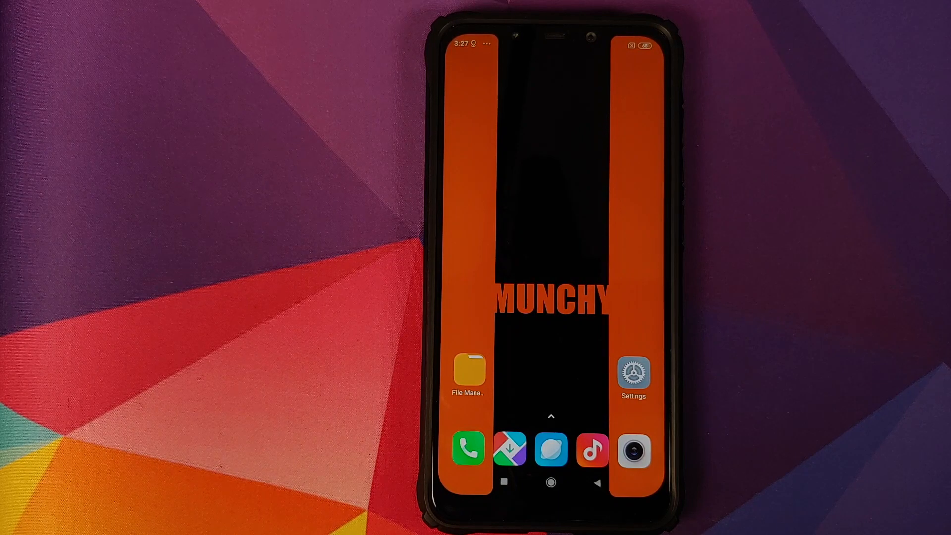
click(632, 372)
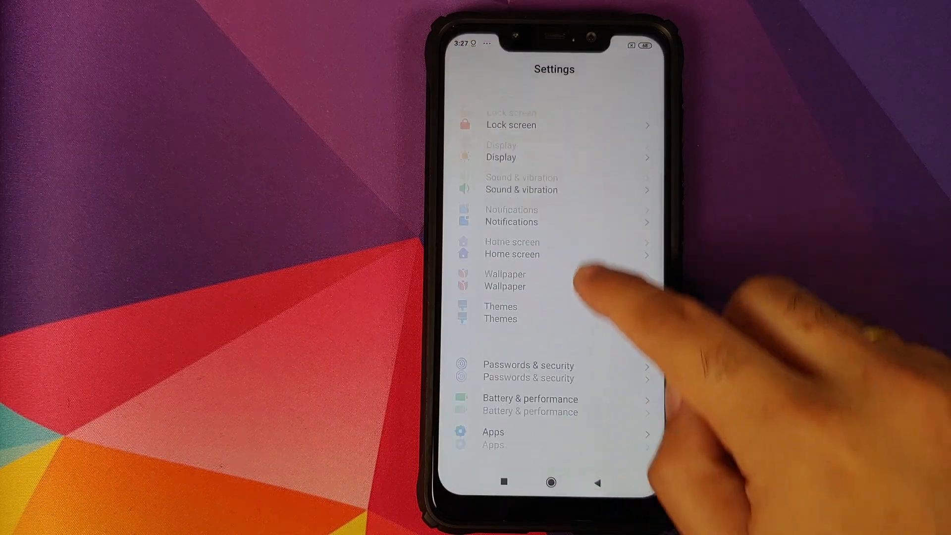
click(528, 364)
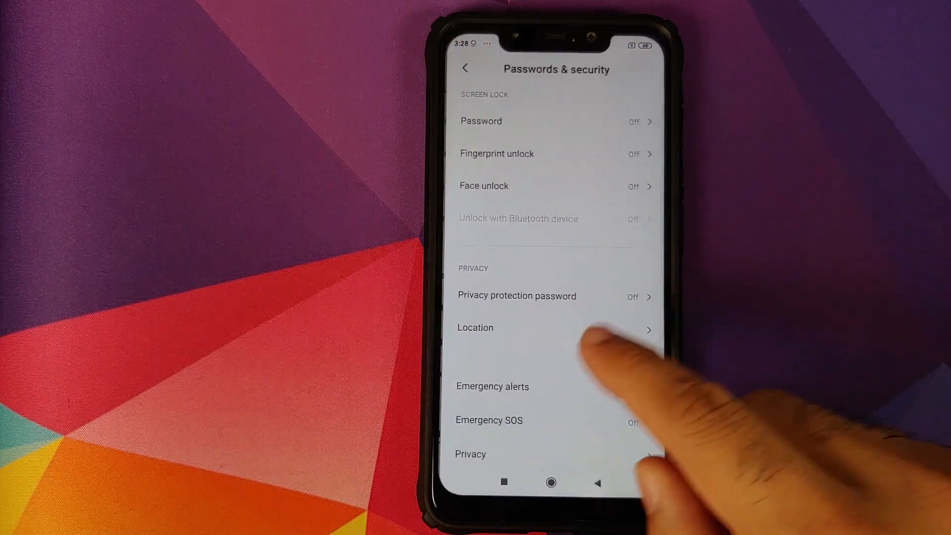
click(470, 454)
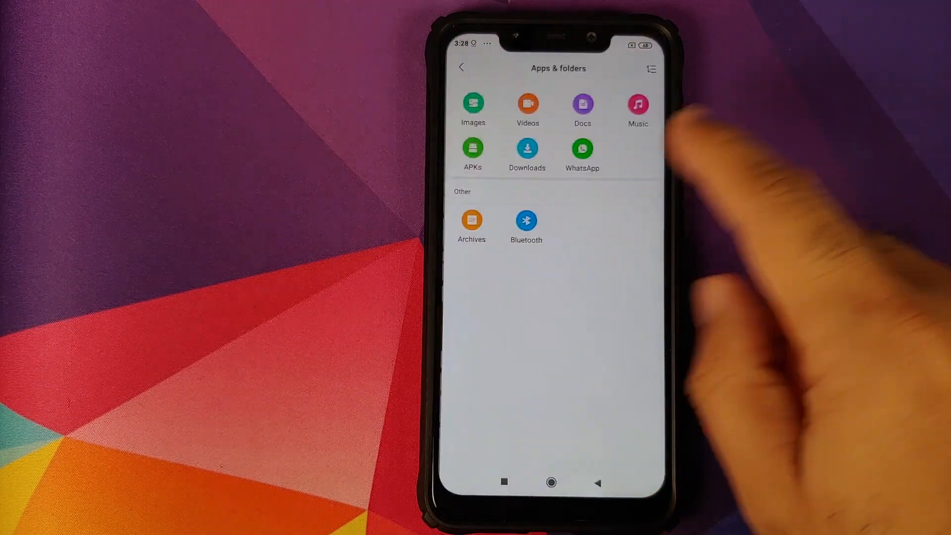
Exit File Manager's Apps & folders view back to the MIUI home screen
click(472, 220)
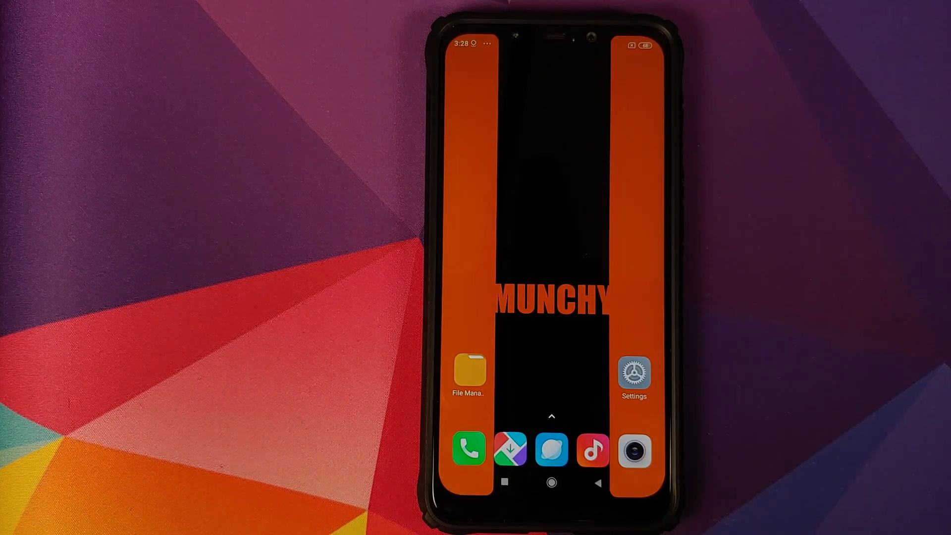
Confirm no Mi Account is signed in, review Accounts & sync, then leave Settings
click(633, 373)
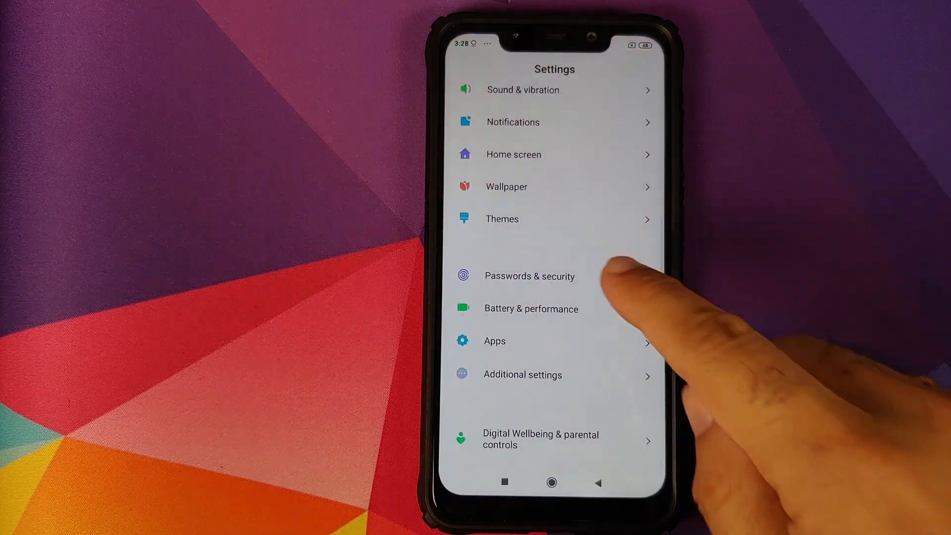
click(529, 276)
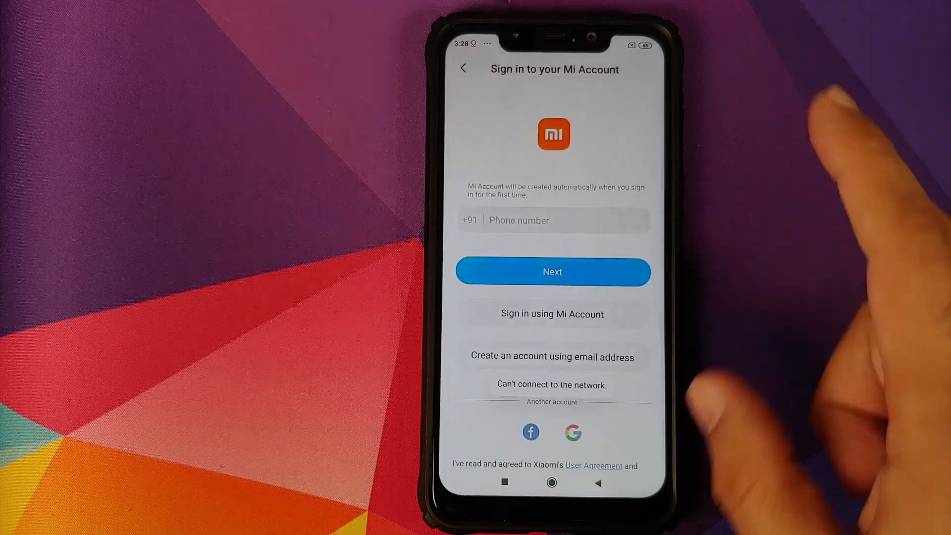
click(463, 67)
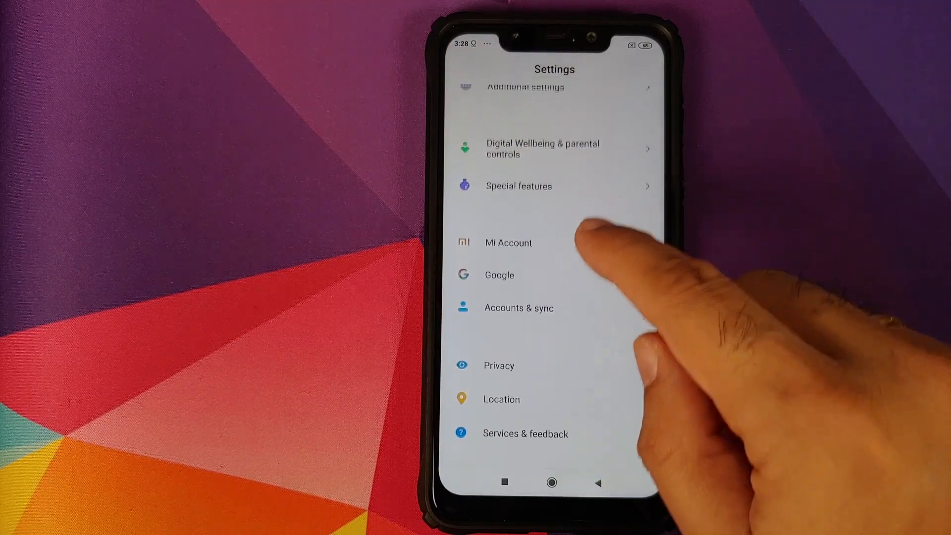
click(519, 308)
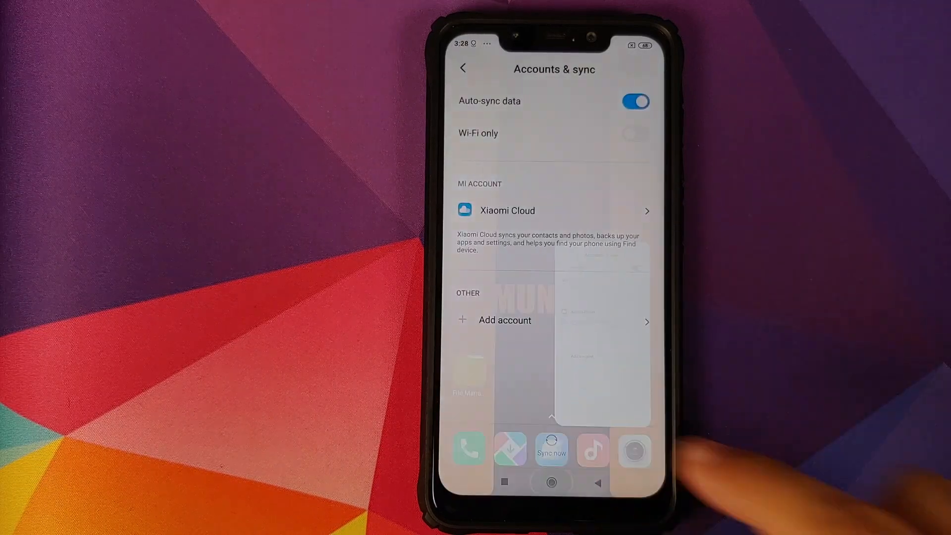
click(550, 482)
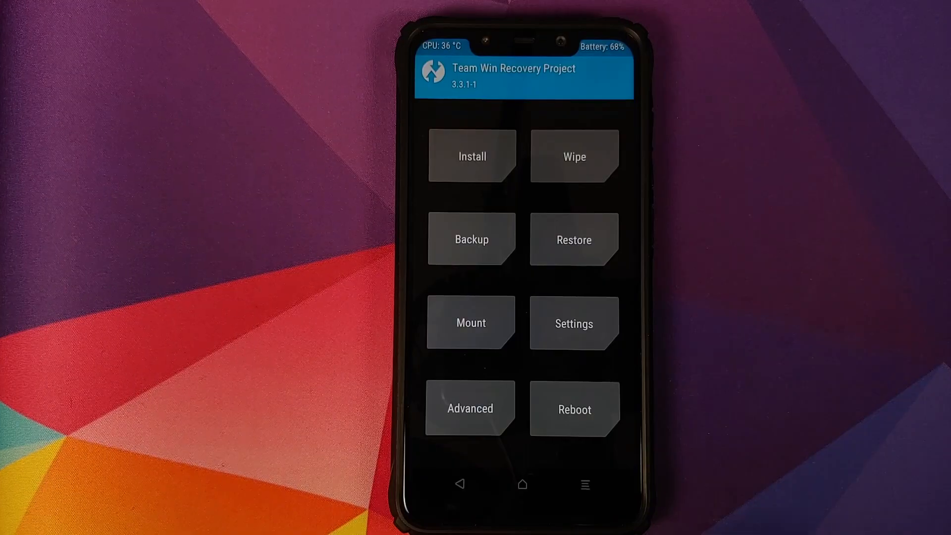
Advanced-wipe the Dalvik/ART Cache, Cache, System, Vendor and Data partitions
click(573, 156)
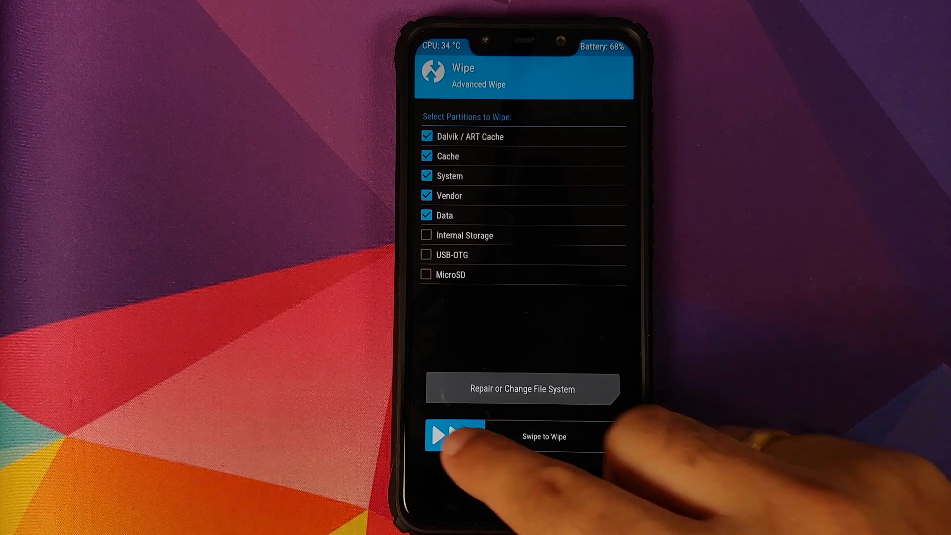
drag(452, 436, 601, 436)
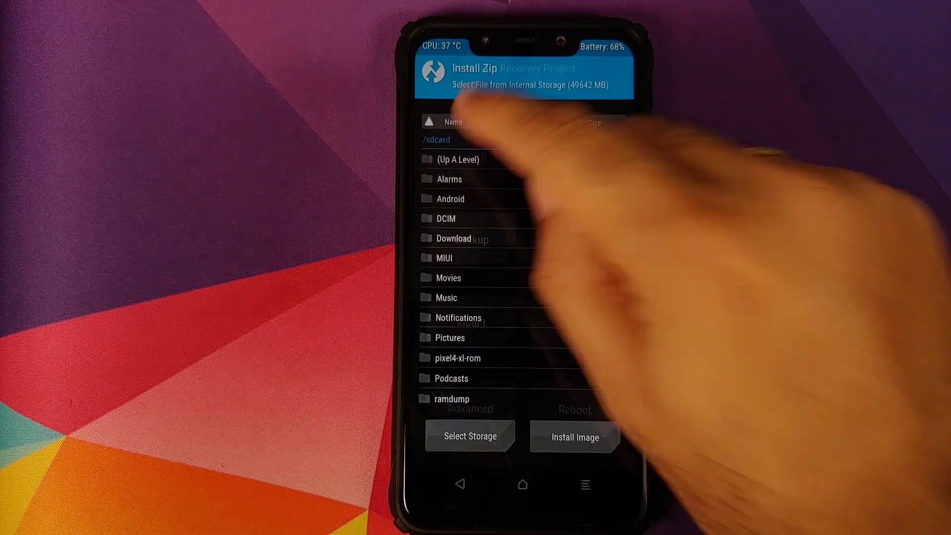
Flash the pixel4-xl-rom zips, including Pixel4XL-V1-pocopixel-vendor.zip
scroll(down, 3)
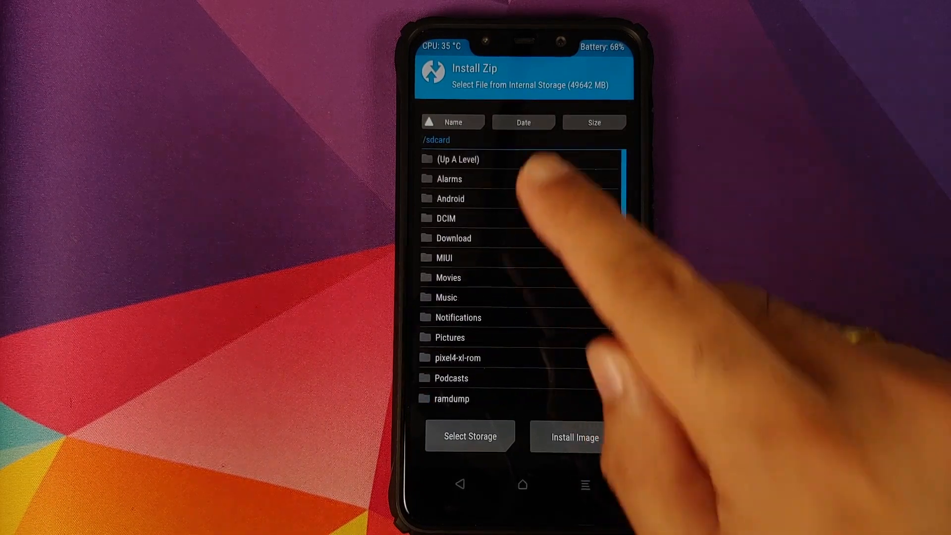
scroll(down, 3)
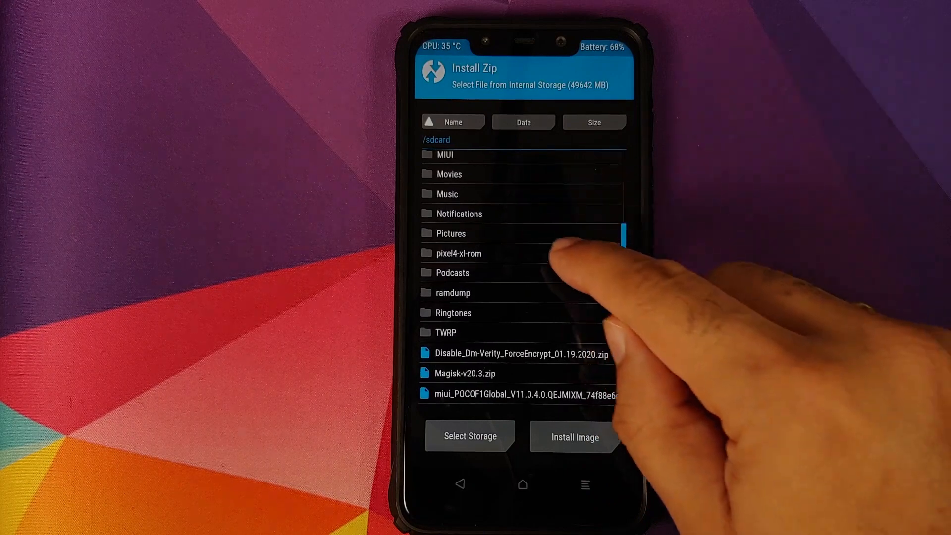
click(459, 253)
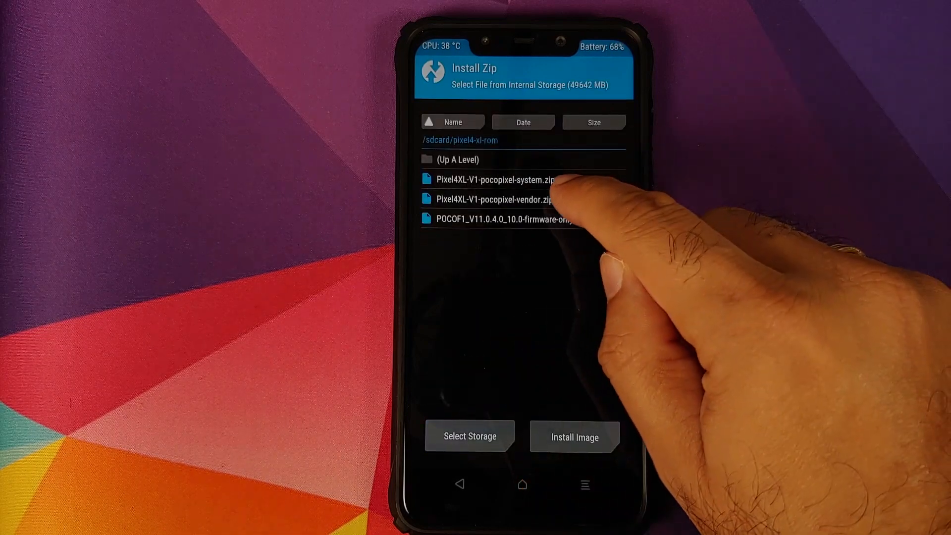
click(490, 199)
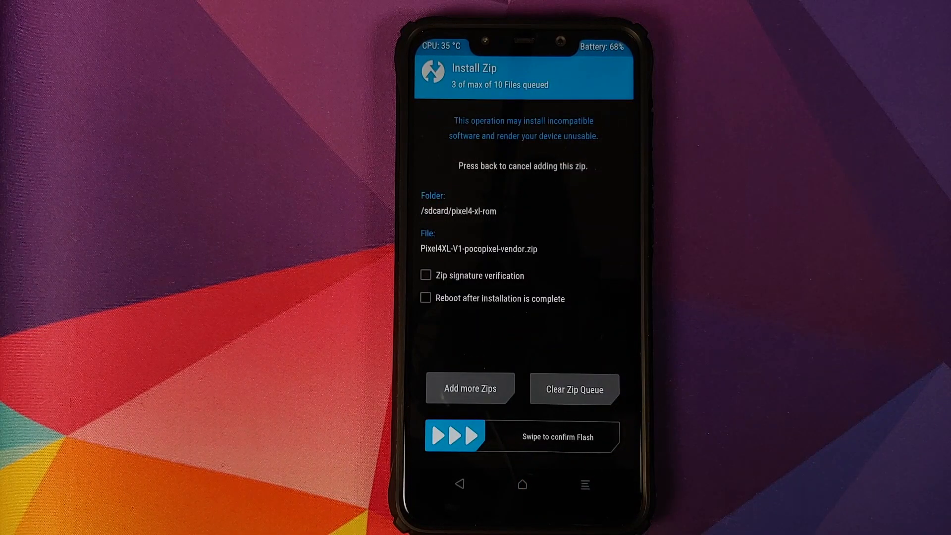
drag(454, 436, 606, 436)
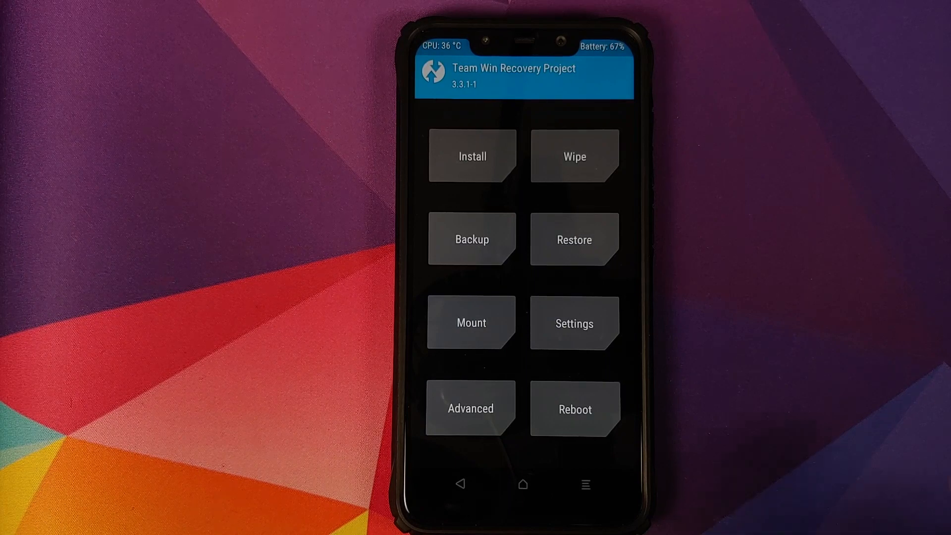
Format Data, confirming with 'yes' to wipe storage and remove encryption
click(573, 156)
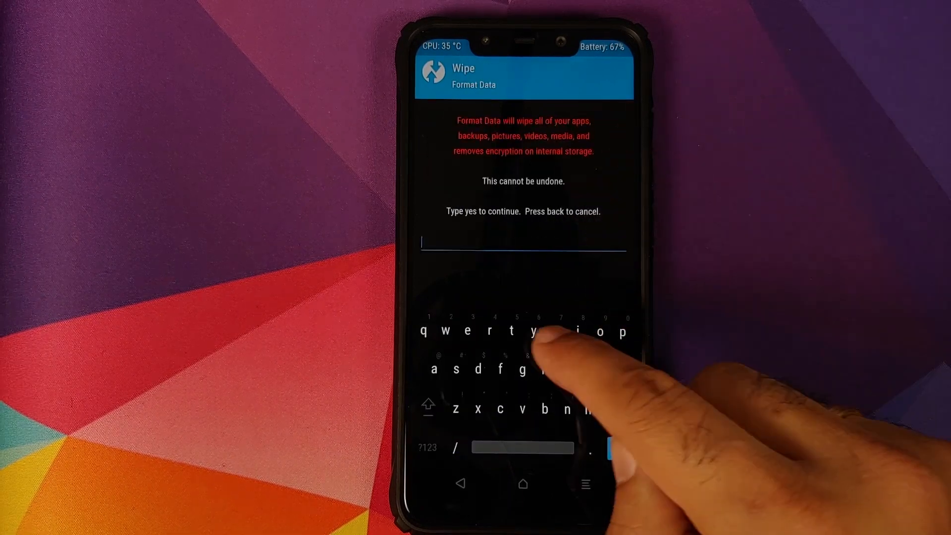
text(yes)
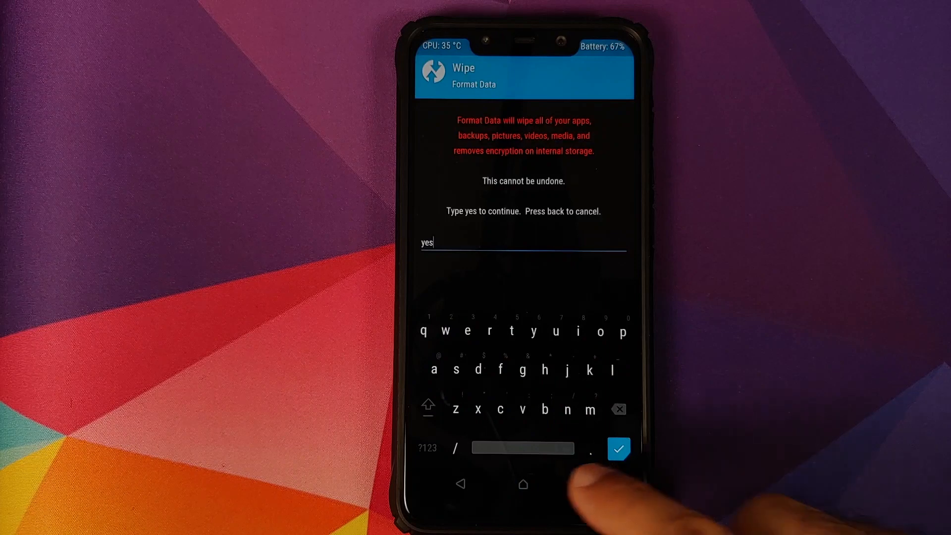
click(619, 449)
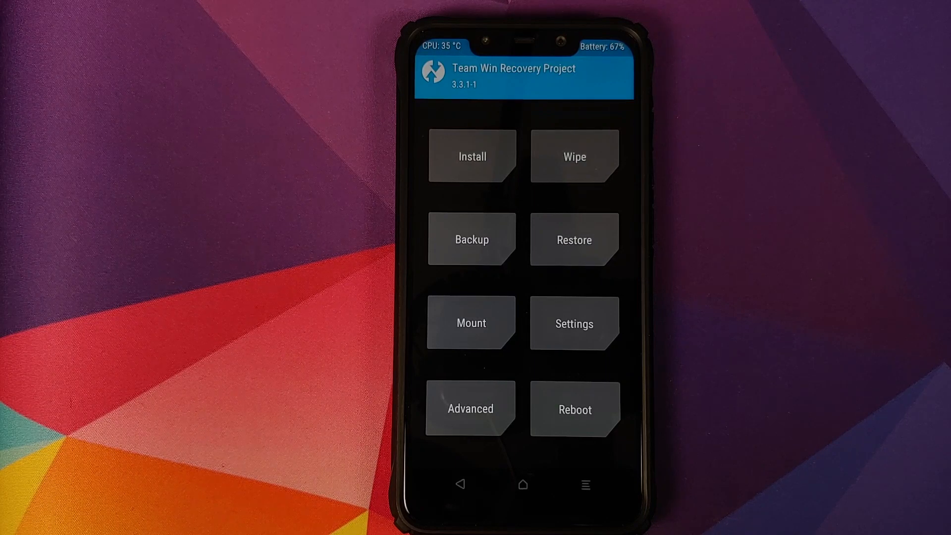
Reboot to System, swiping past the No OS installed warning
click(574, 408)
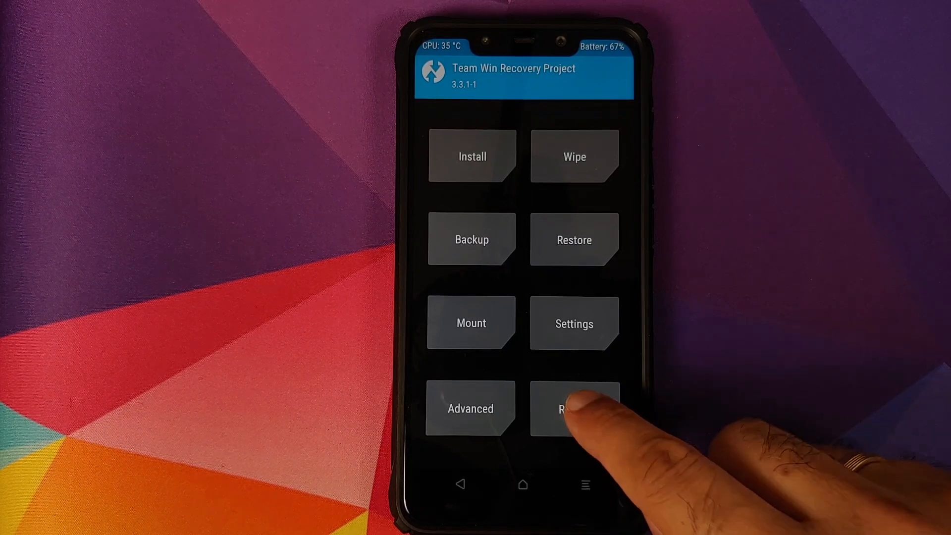
click(574, 408)
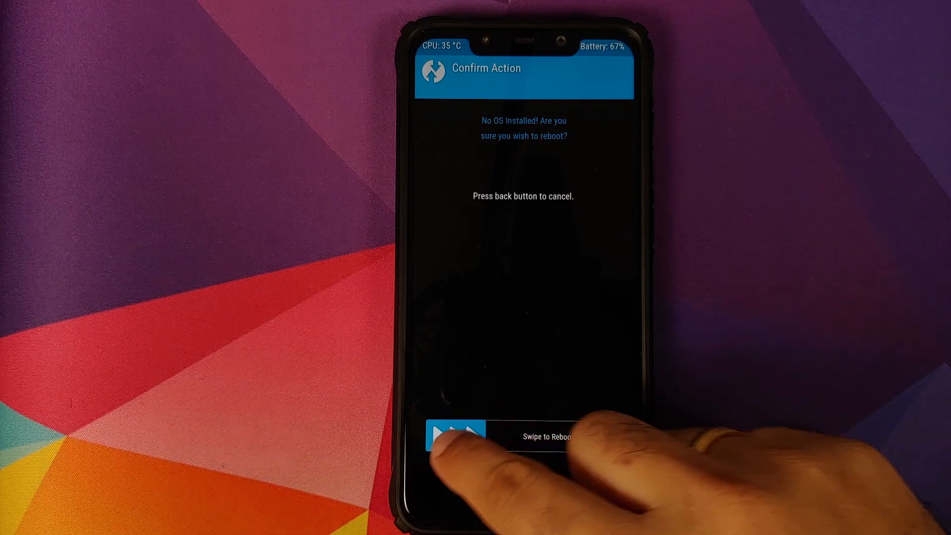
drag(455, 436, 607, 436)
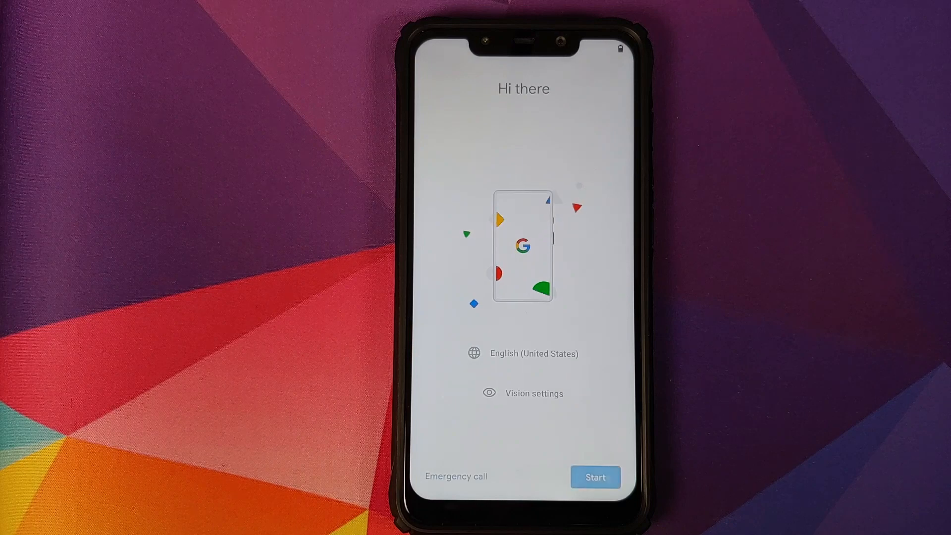
Start Android setup and skip connecting to a mobile network
click(595, 476)
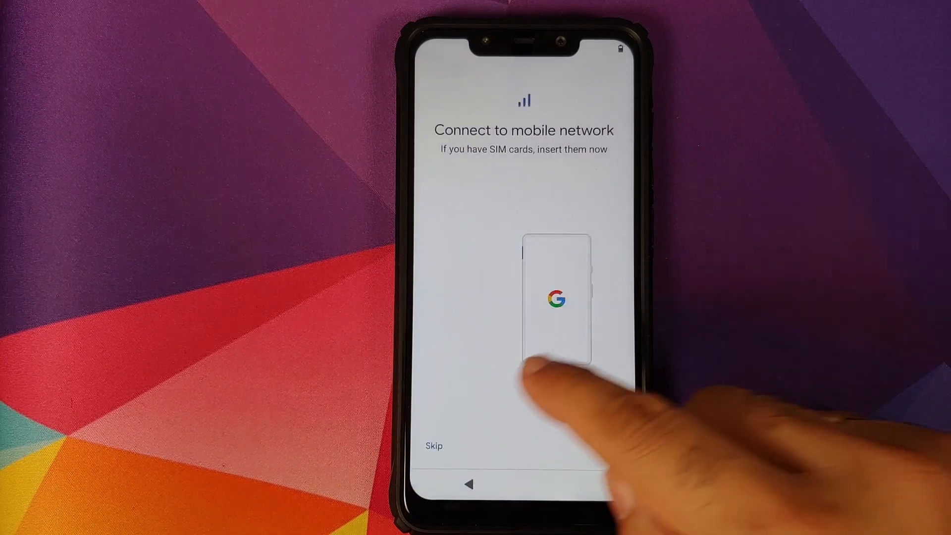
click(433, 446)
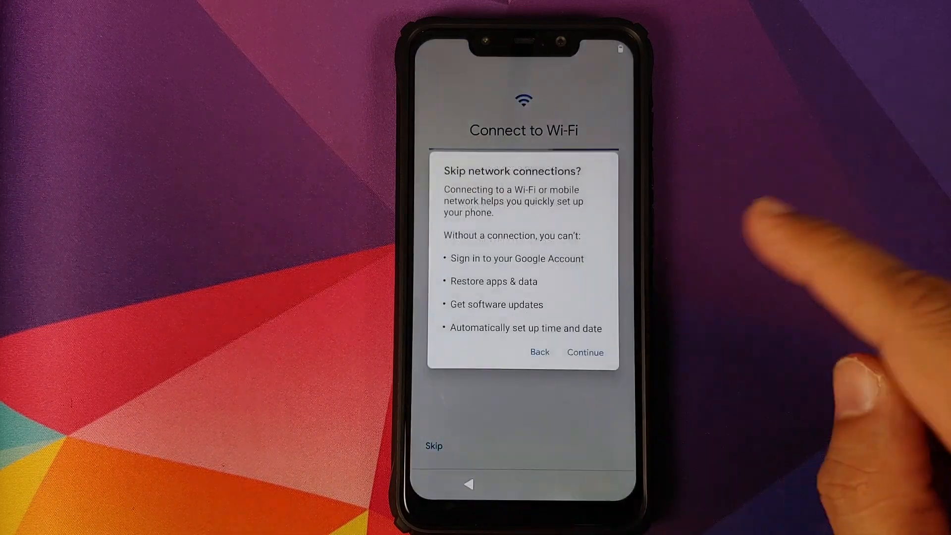
click(585, 352)
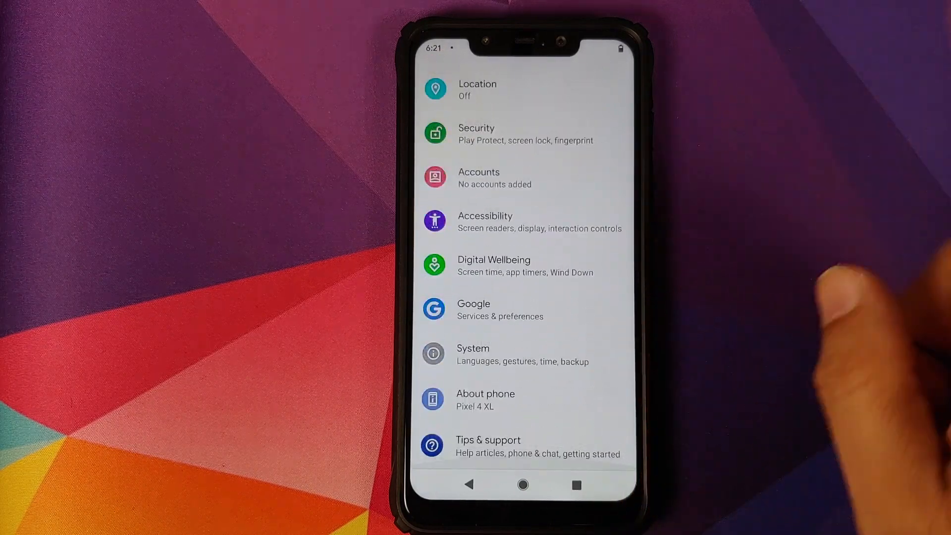
mouse_move(655, 407)
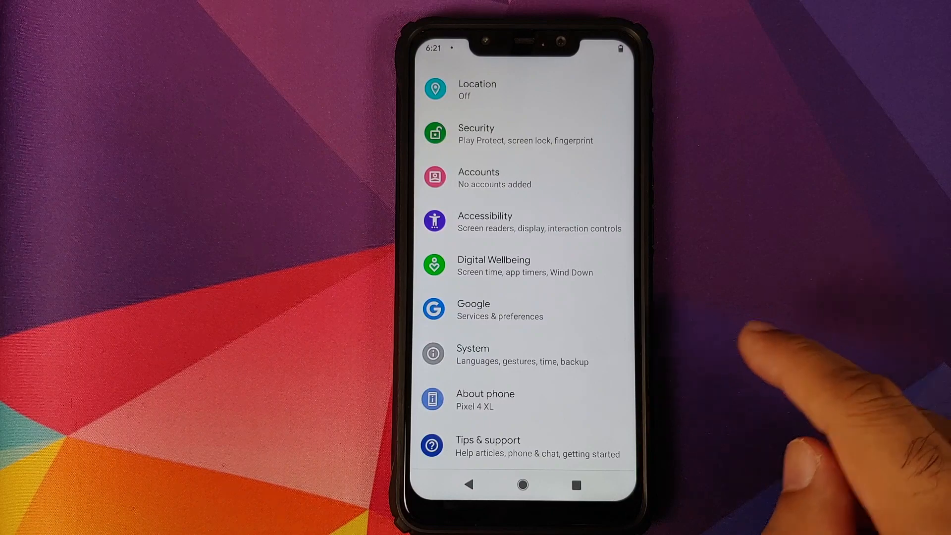
View Android version 10 details, then open Security > Encryption & credentials
click(485, 399)
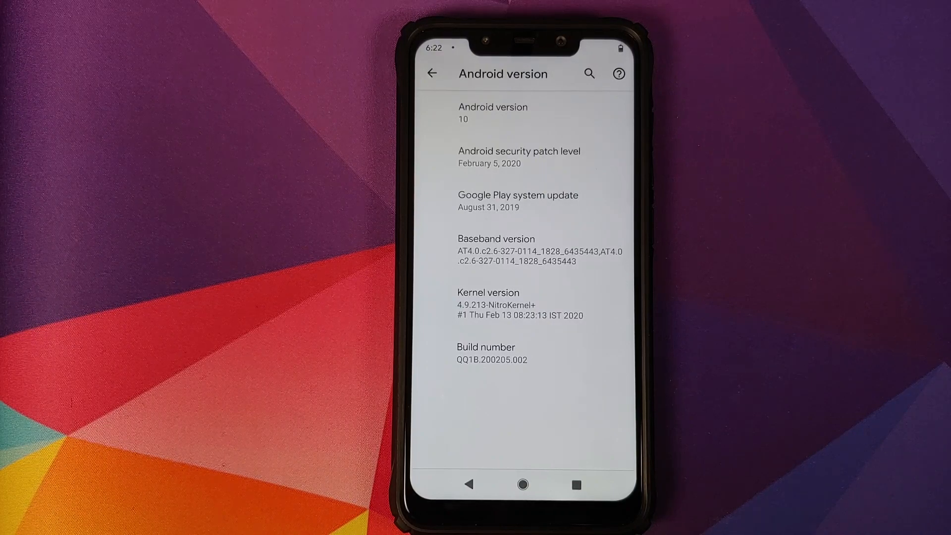
click(521, 483)
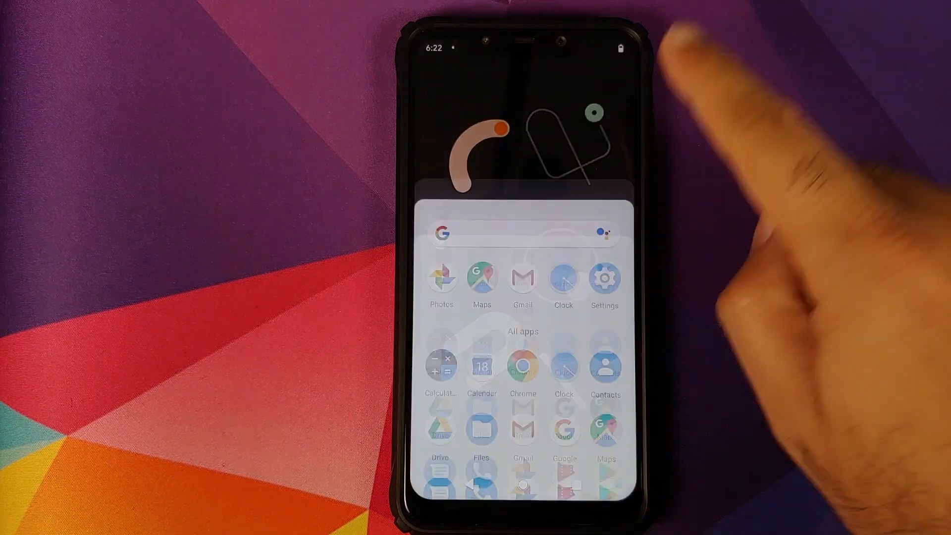
click(605, 279)
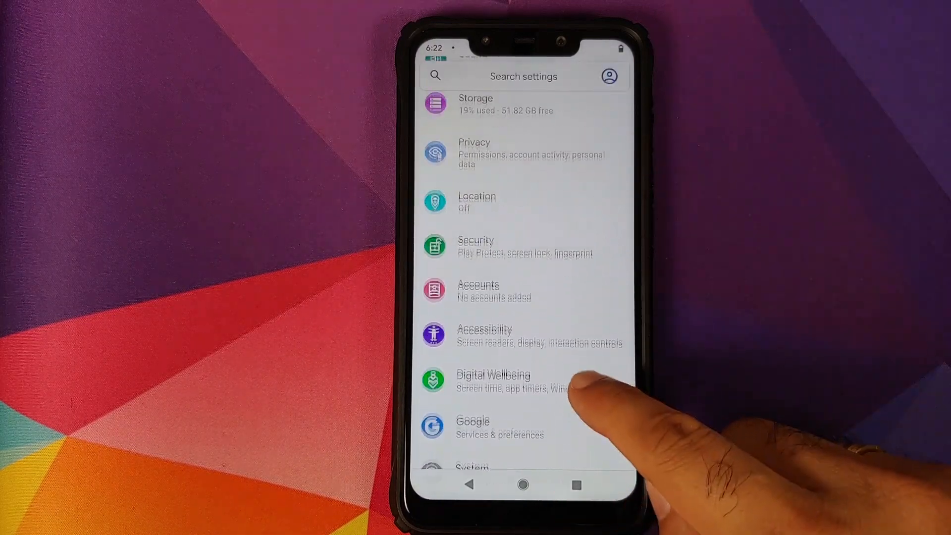
click(476, 246)
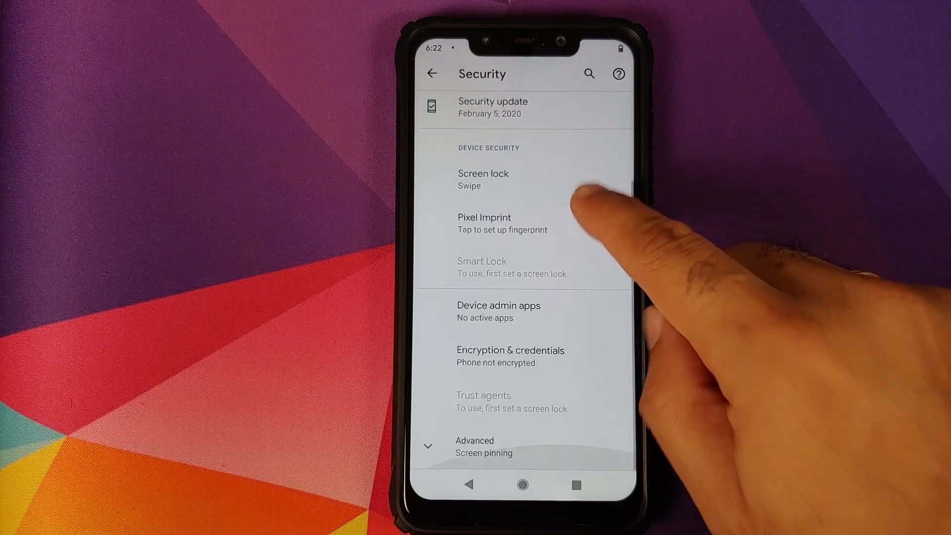
mouse_move(600, 364)
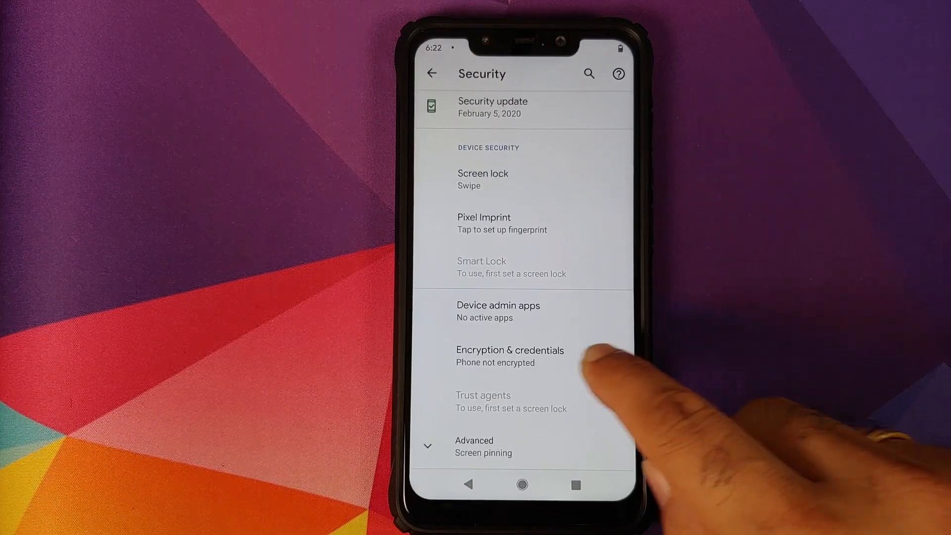
click(510, 356)
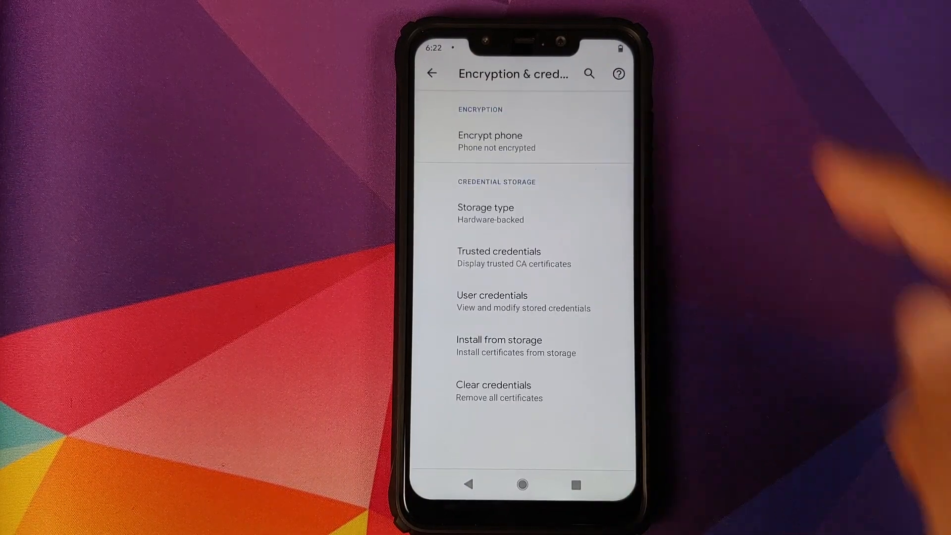